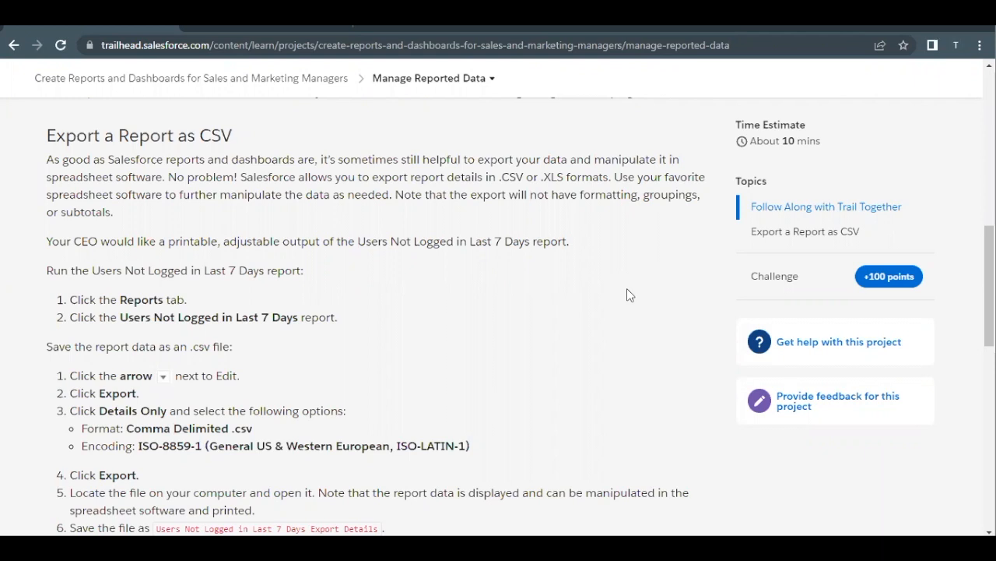
mouse_move(483, 312)
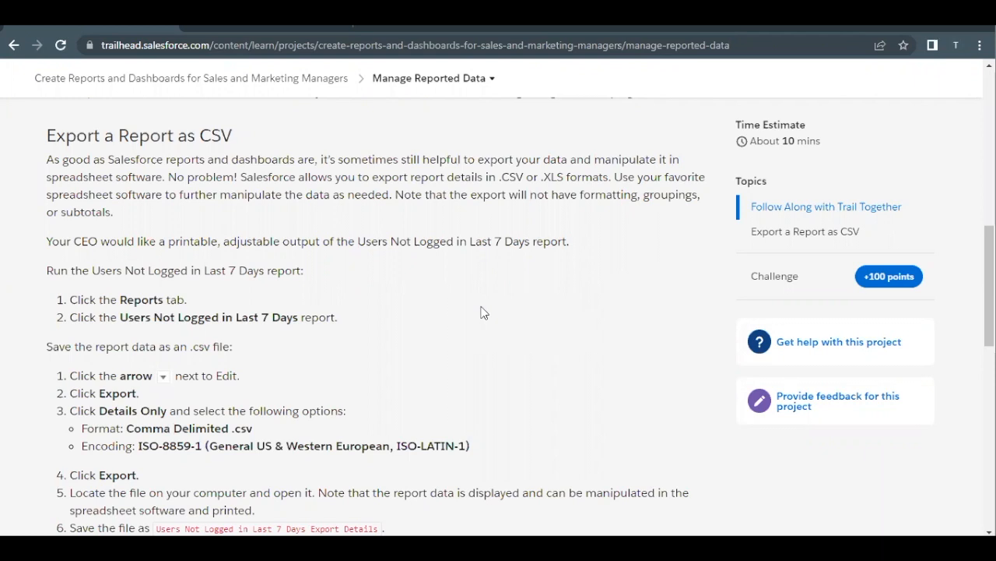
mouse_move(427, 208)
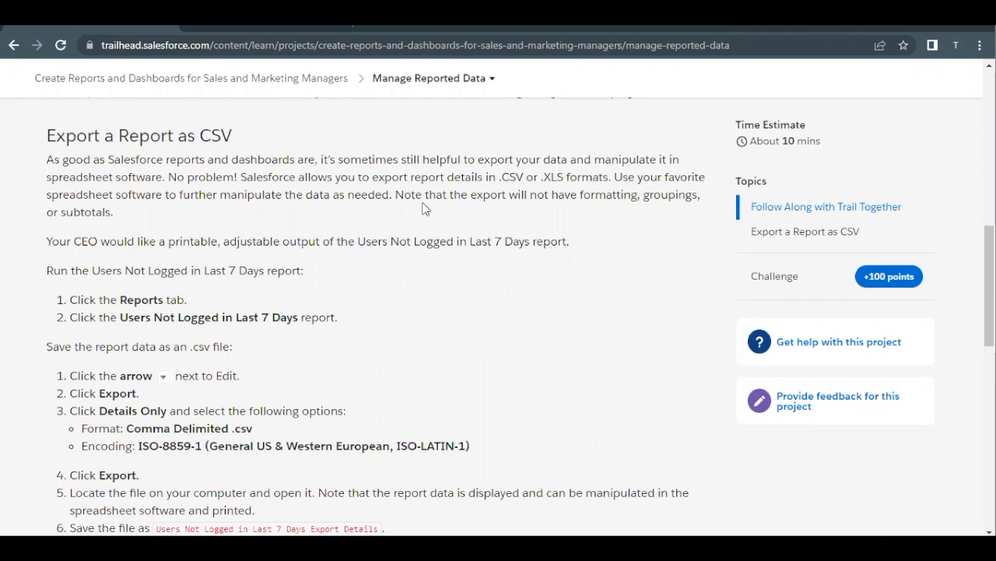
mouse_move(388, 190)
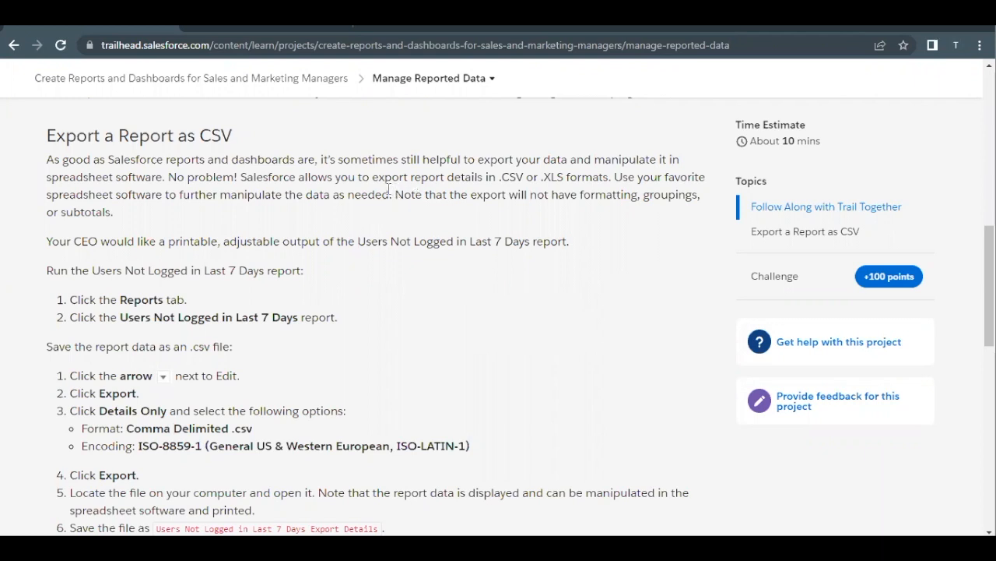
mouse_move(491, 178)
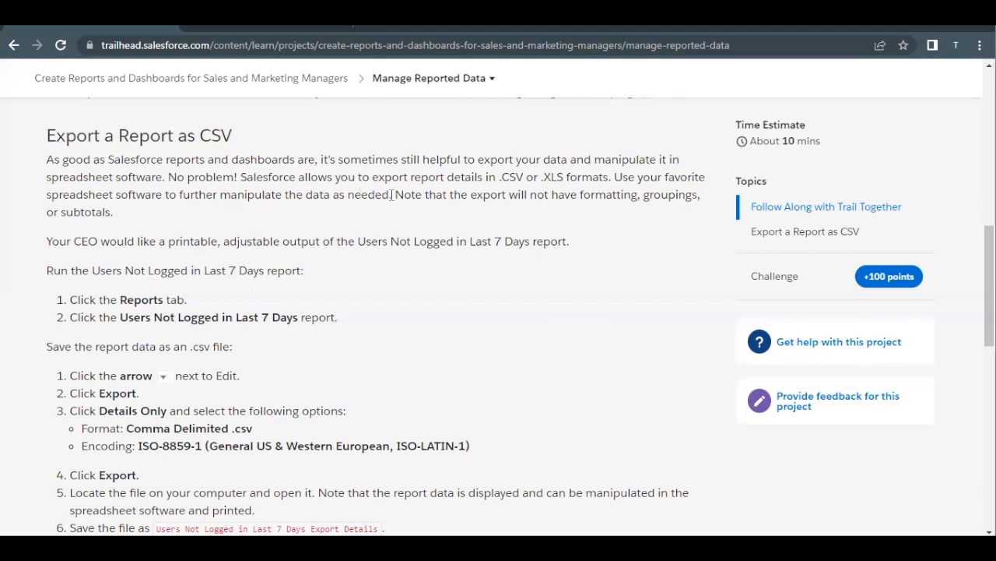
mouse_move(402, 200)
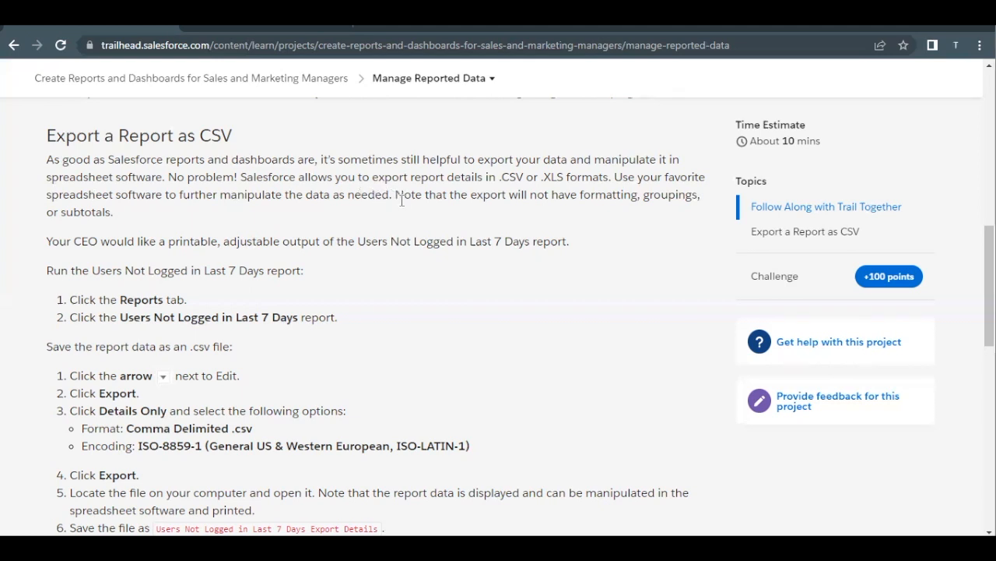
- Review the 'Export a Report as CSV' instructions in the Trailhead unit
double_click(486, 195)
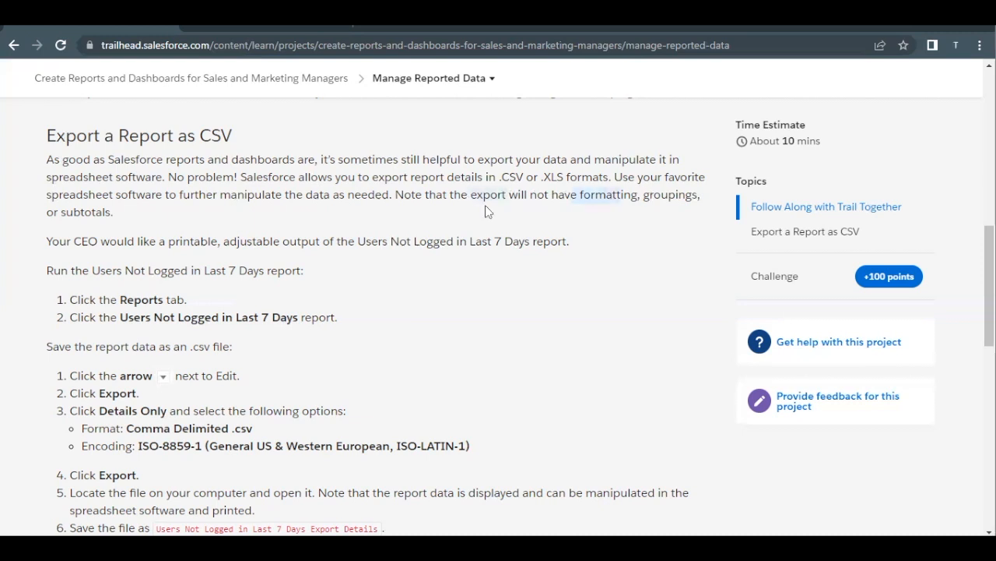
mouse_move(115, 218)
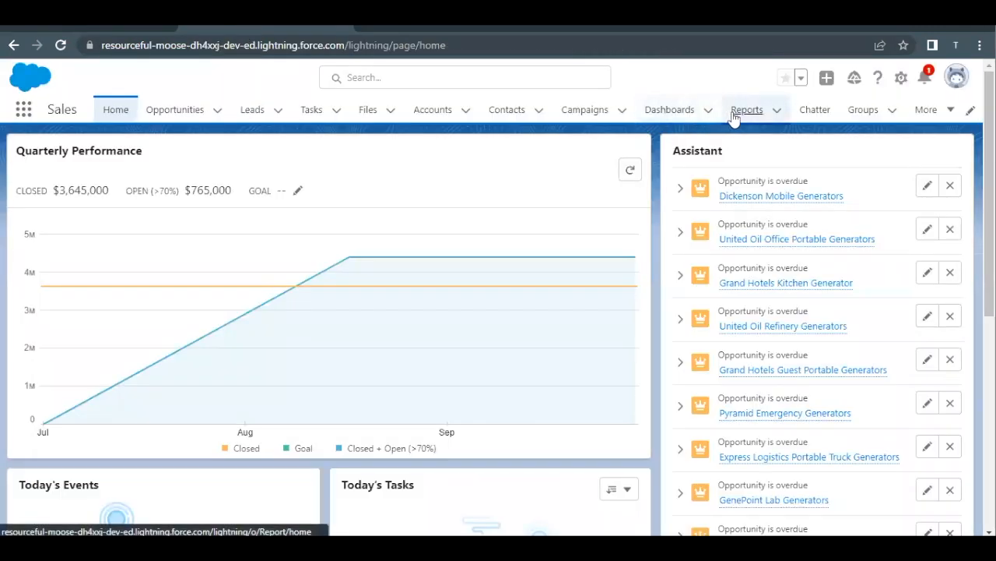
- Open the Users Not Logged in Last 7 Days report from the Reports recent list
left_click(748, 109)
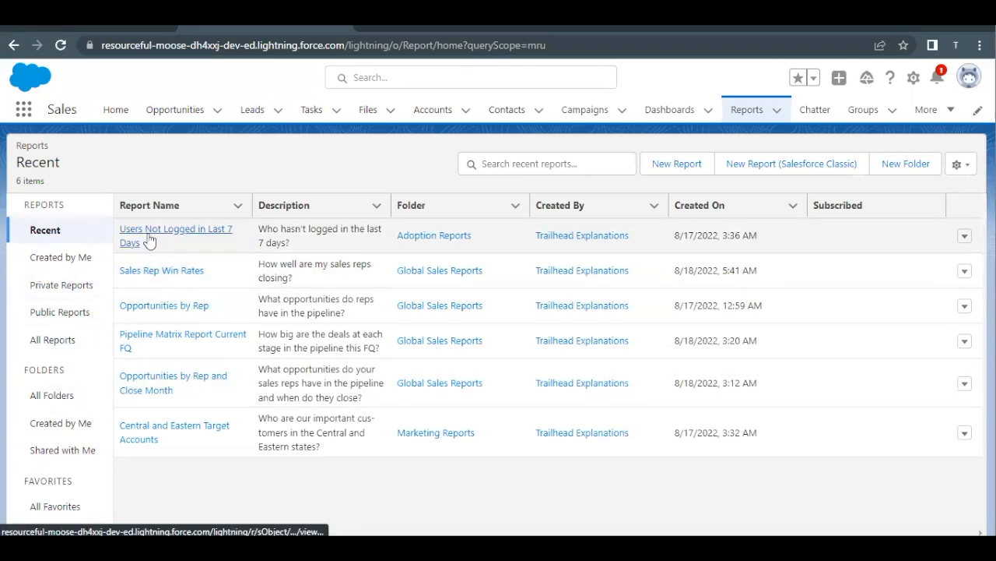
left_click(174, 233)
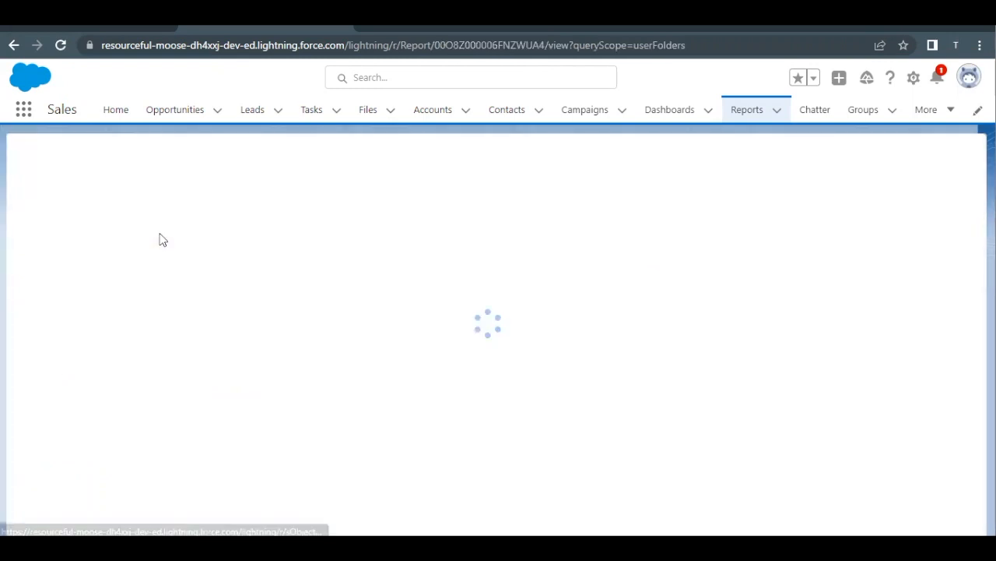
mouse_move(411, 308)
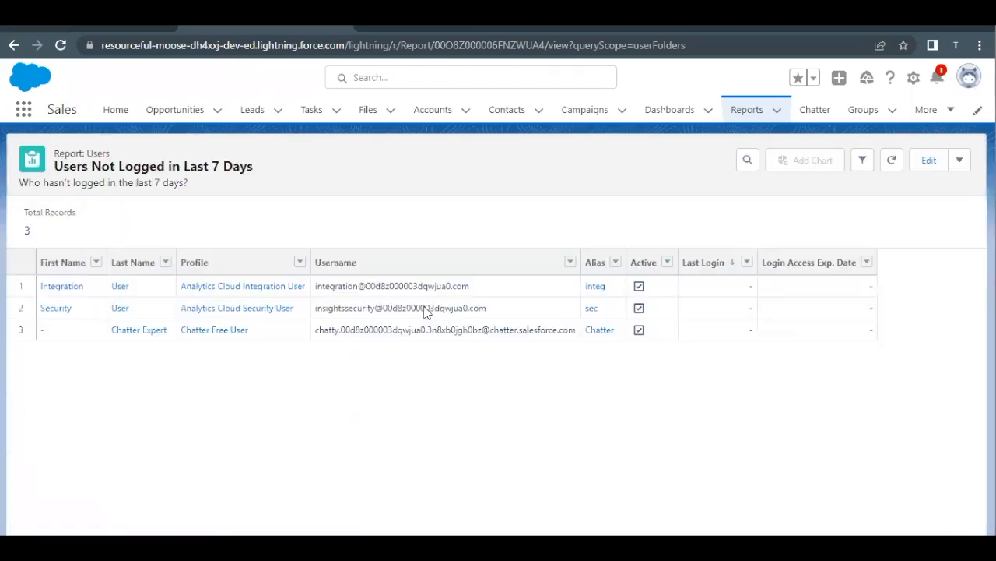
mouse_move(892, 159)
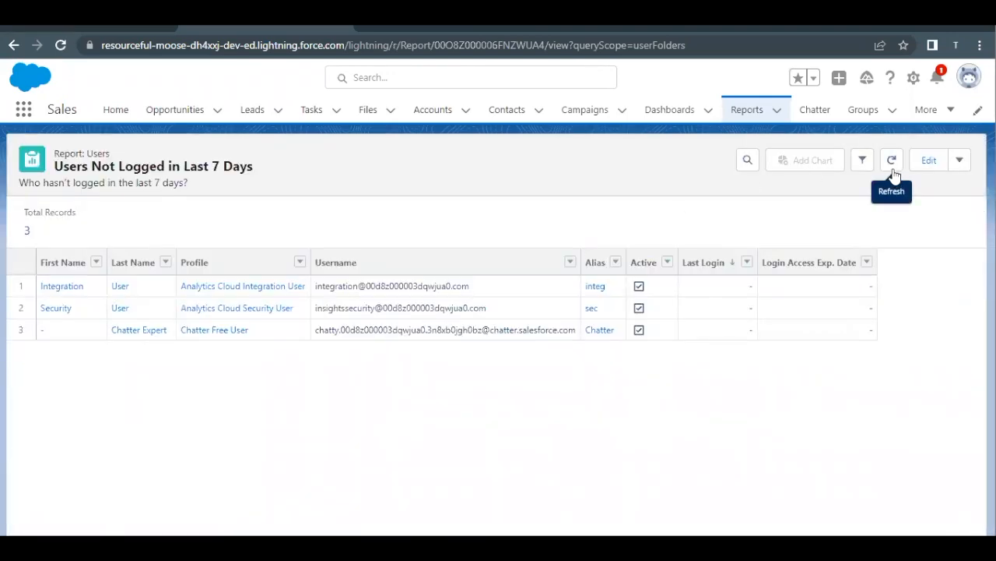
- Refresh the report so three user records show, then start its Export from the actions menu
left_click(891, 159)
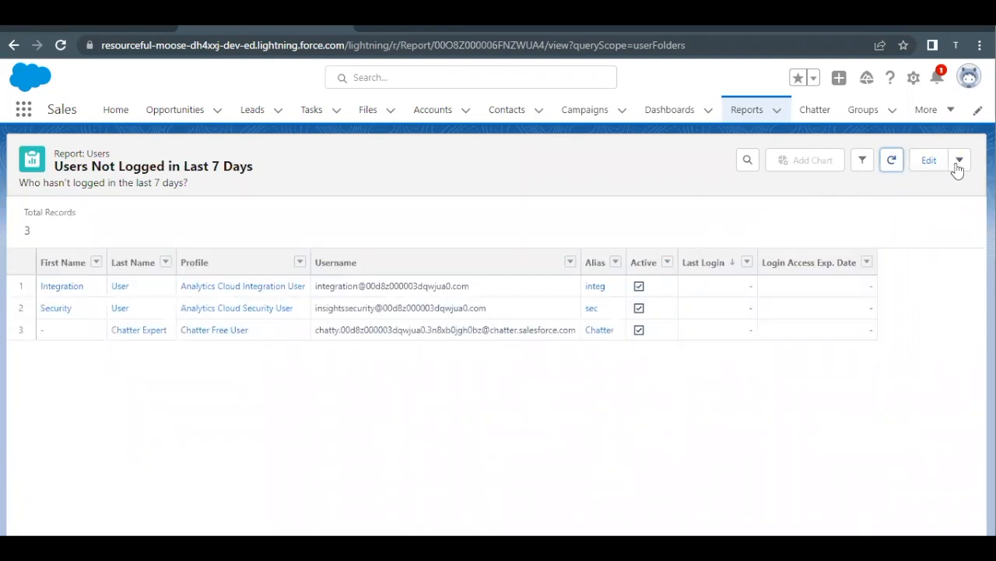
left_click(959, 159)
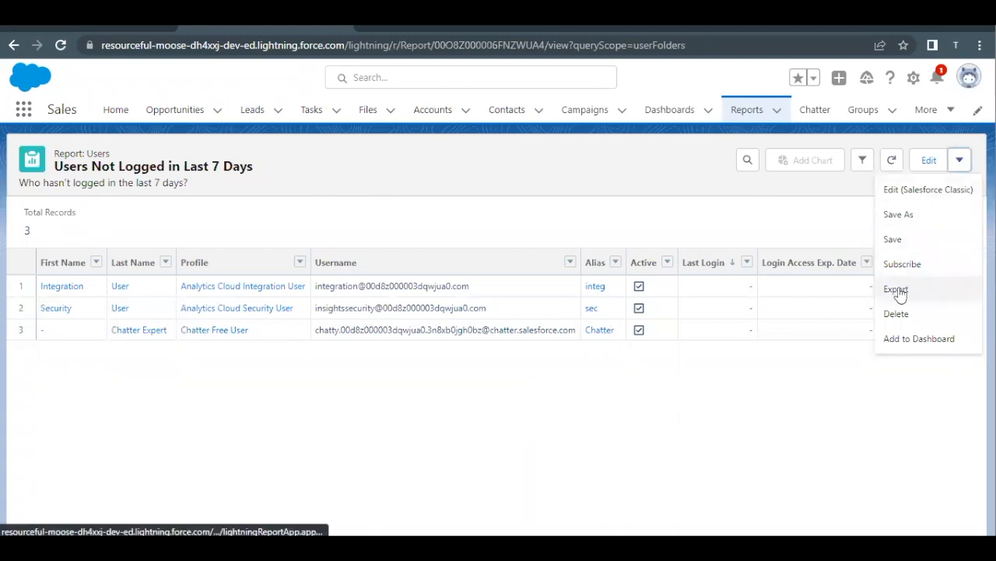
left_click(897, 290)
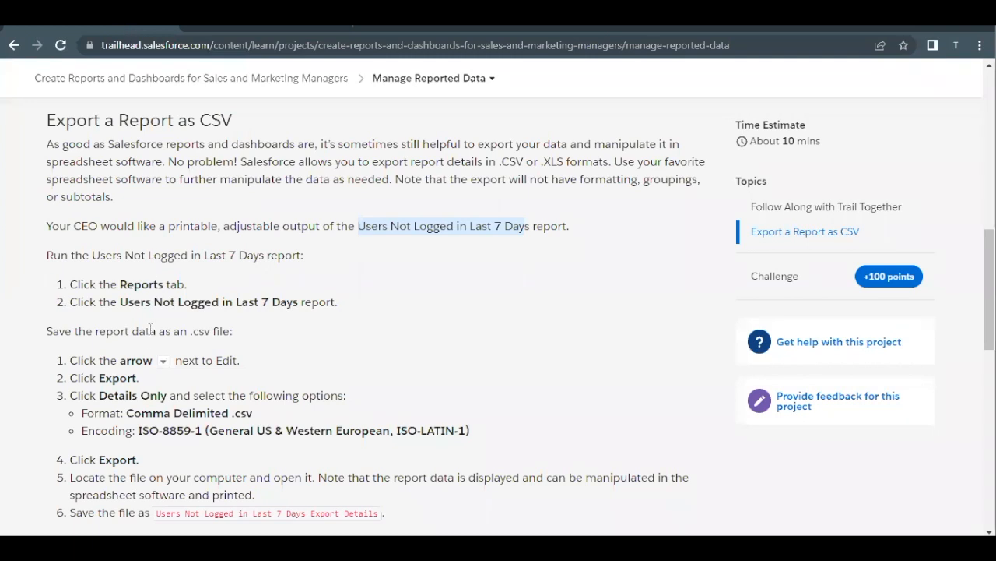
- Scroll through the Trailhead export steps before returning to the Export dialog
scroll("down", 3)
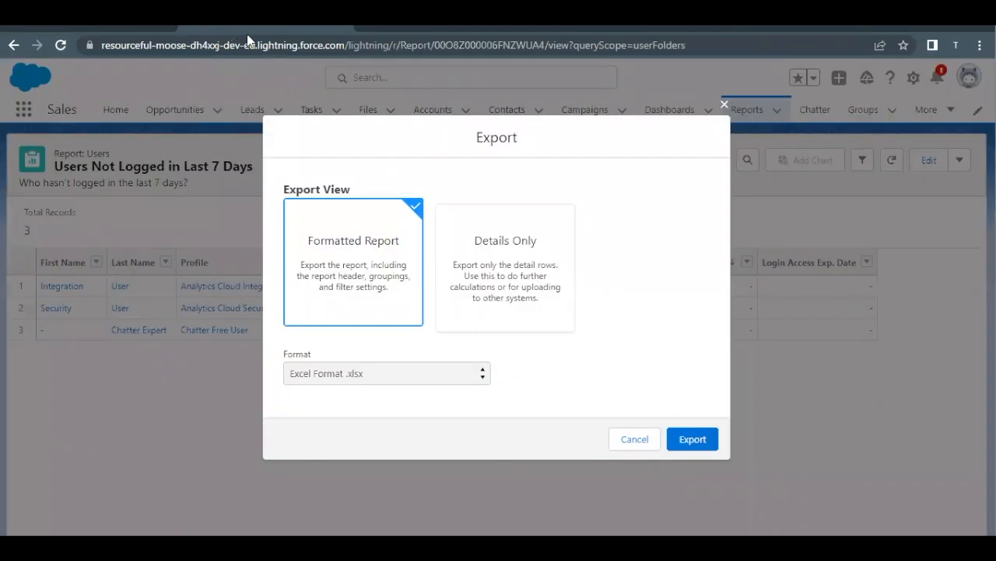
- Export the report as Details Only, Comma Delimited .csv with ISO-8859-1 encoding
left_click(505, 265)
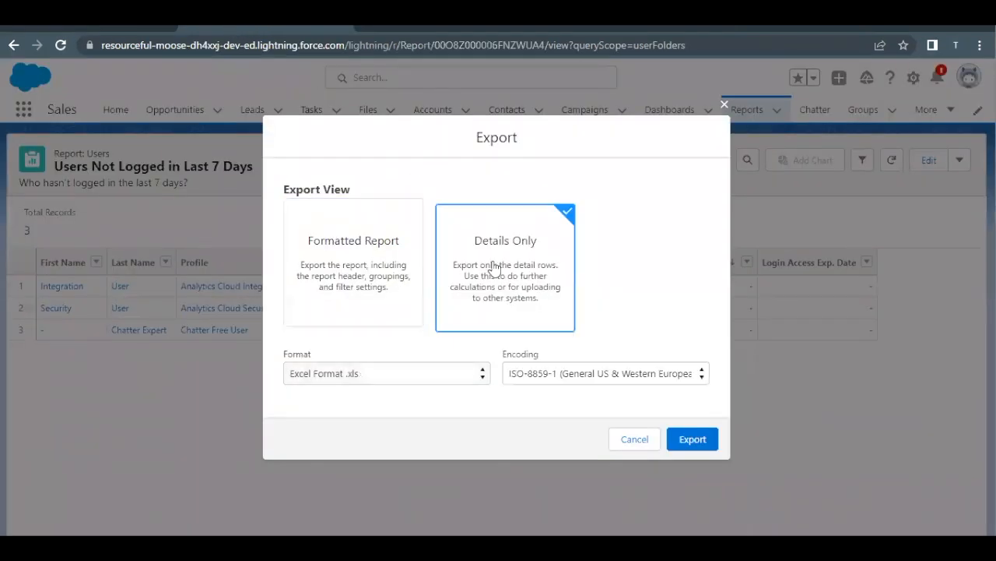
mouse_move(390, 380)
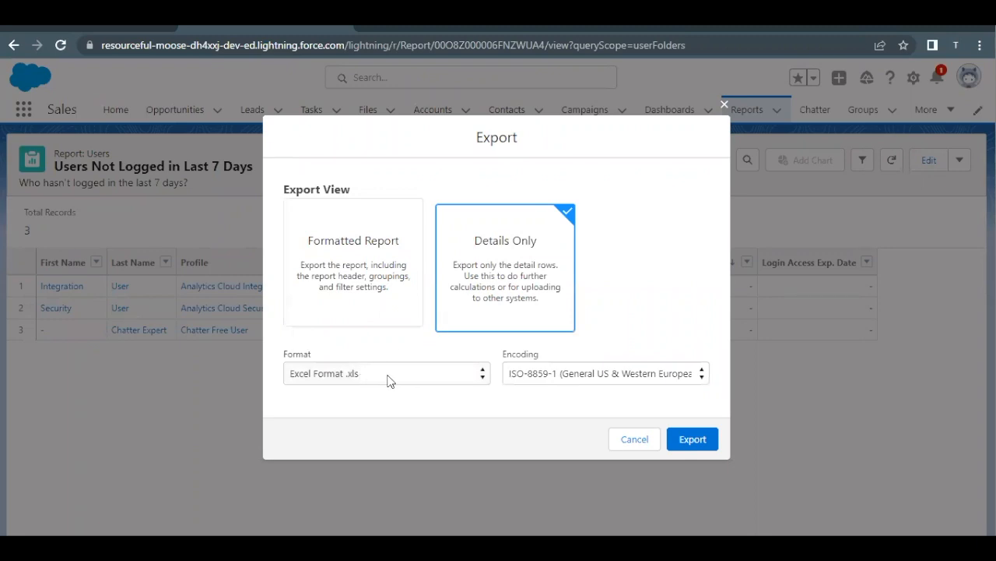
left_click(386, 374)
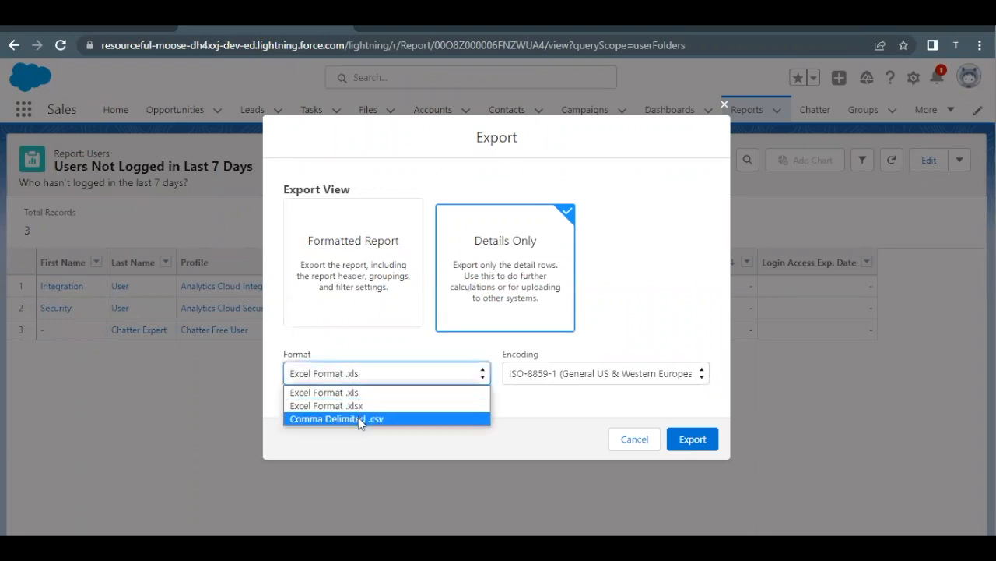
left_click(336, 417)
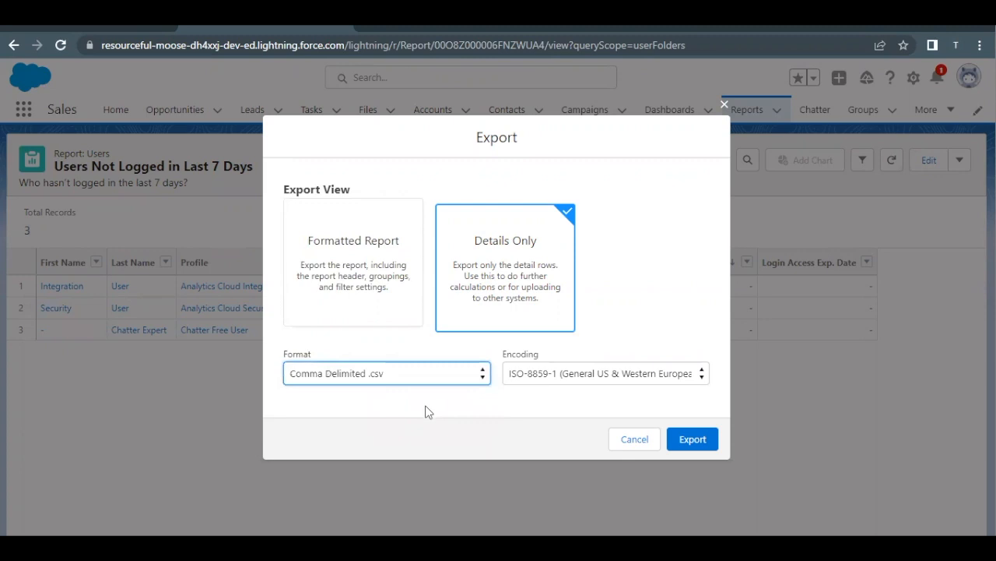
mouse_move(570, 367)
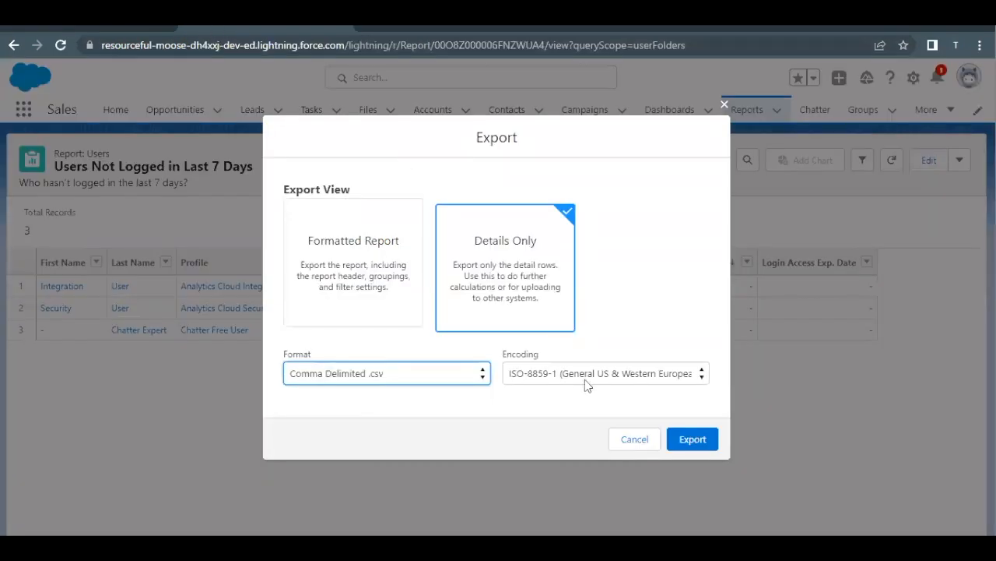
left_click(604, 374)
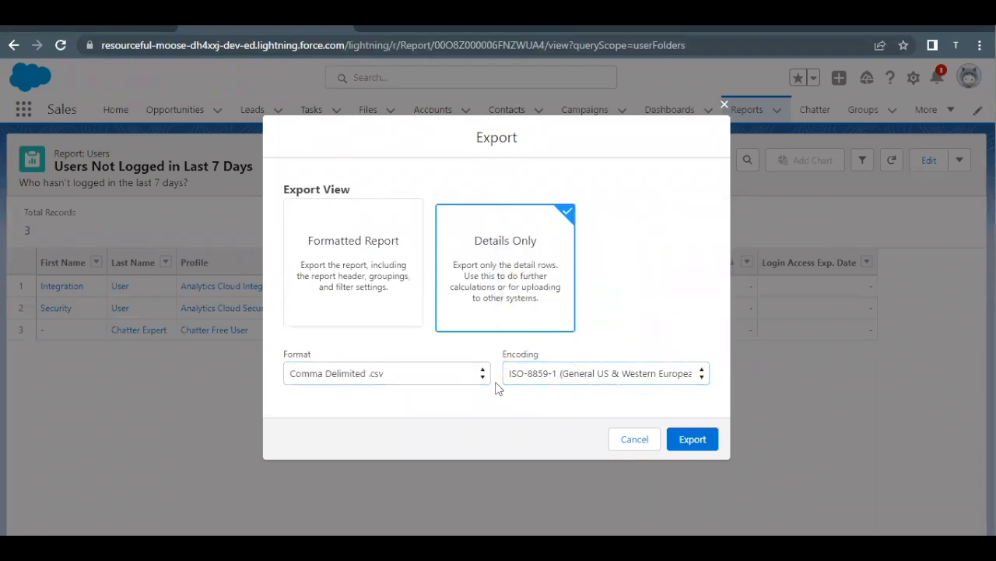
left_click(386, 374)
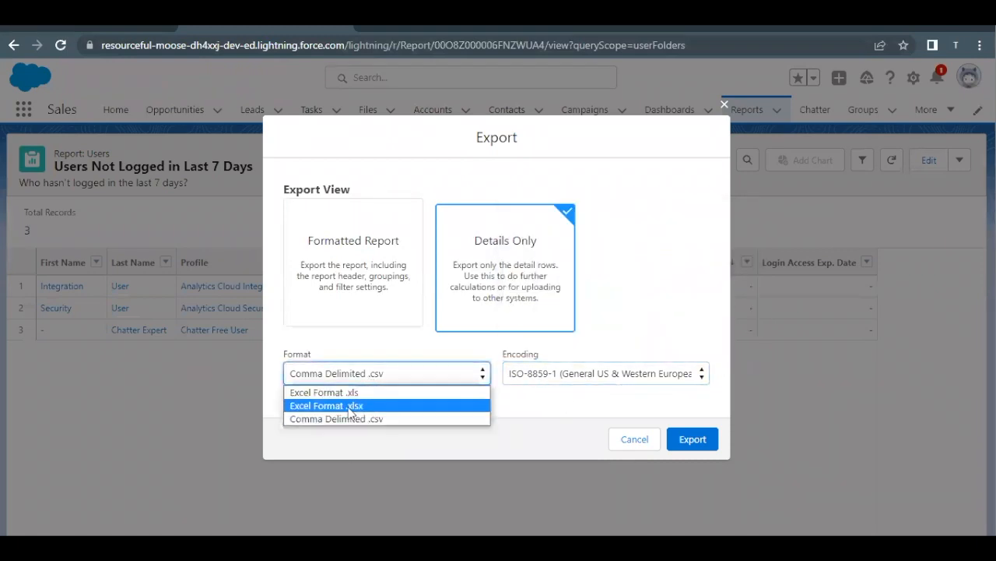
left_click(336, 417)
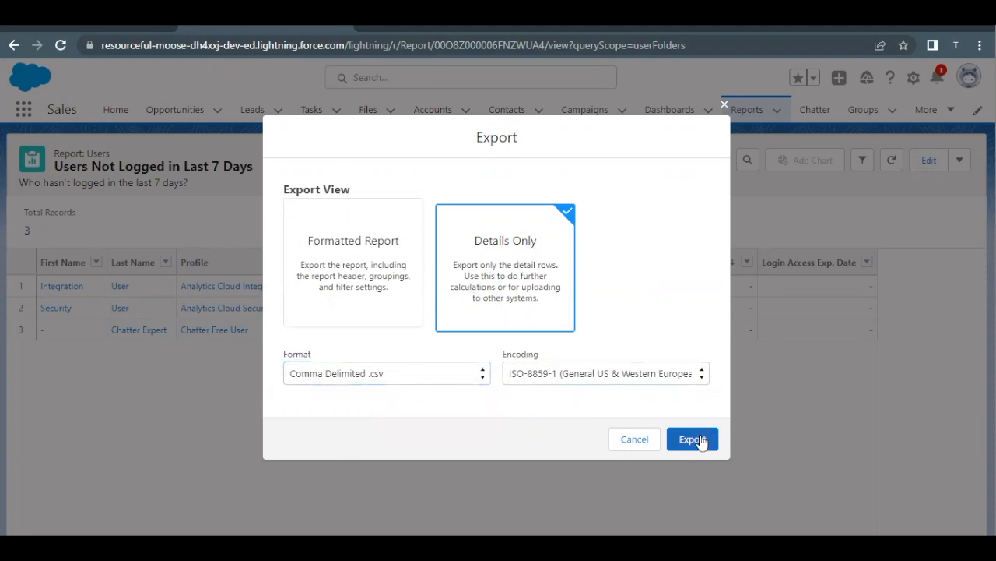
left_click(691, 439)
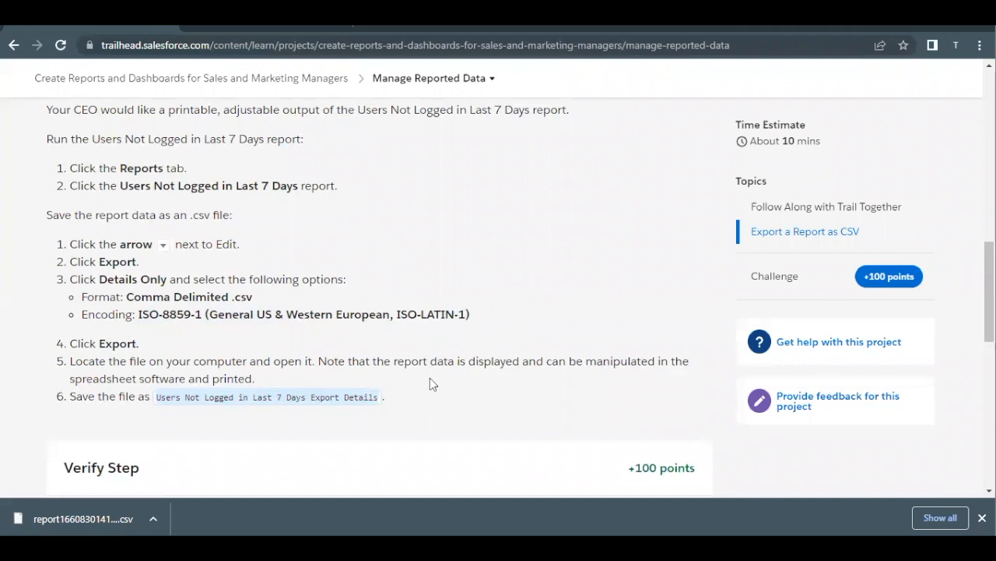
mouse_move(317, 425)
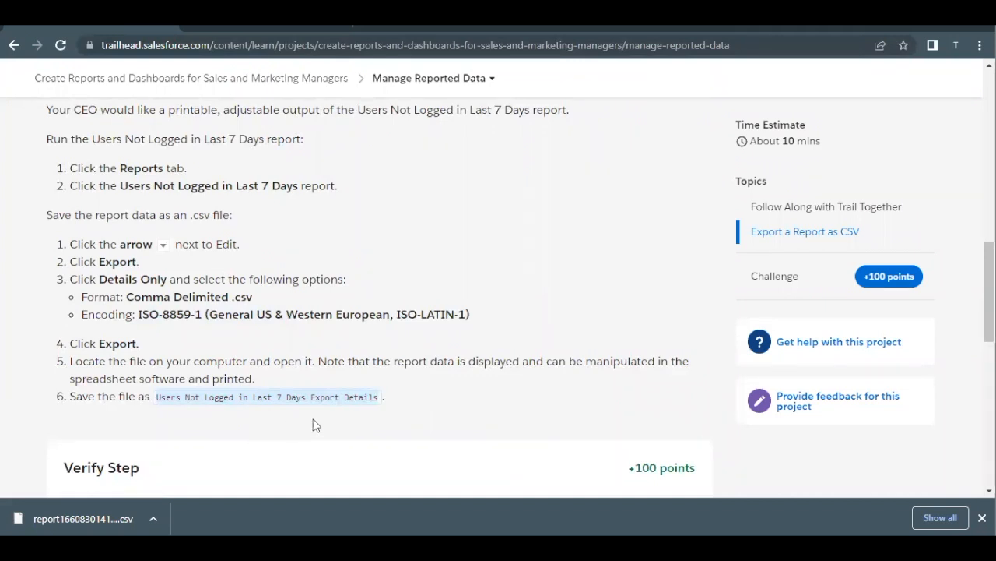
mouse_move(156, 470)
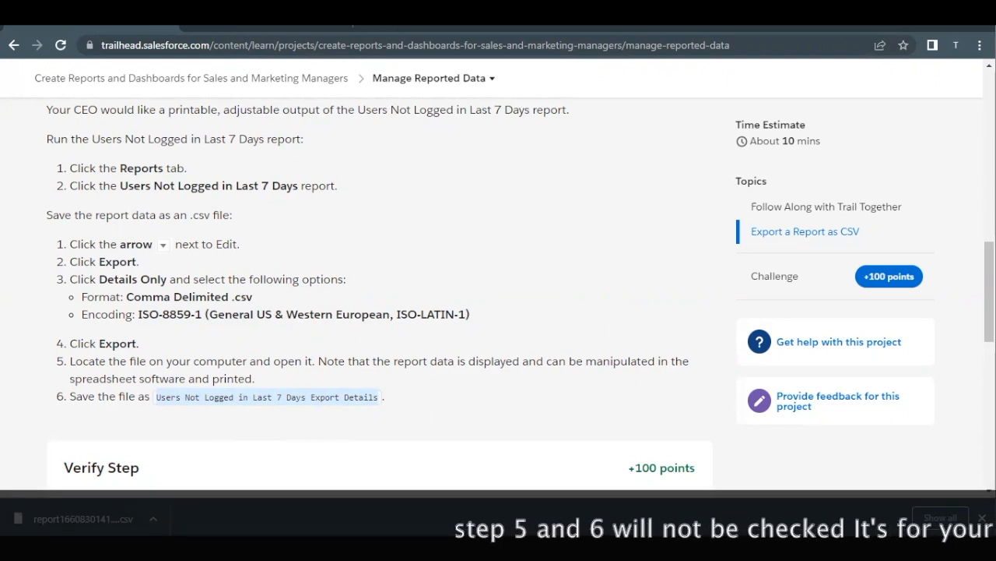
mouse_move(303, 386)
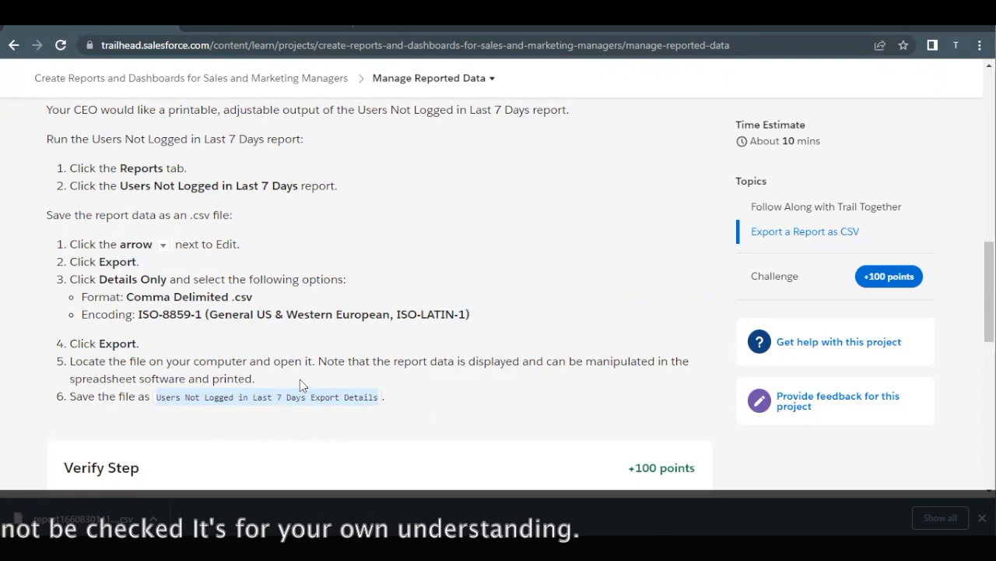
- Scroll the Trailhead instructions down toward the Verify Step section
scroll("down", 3)
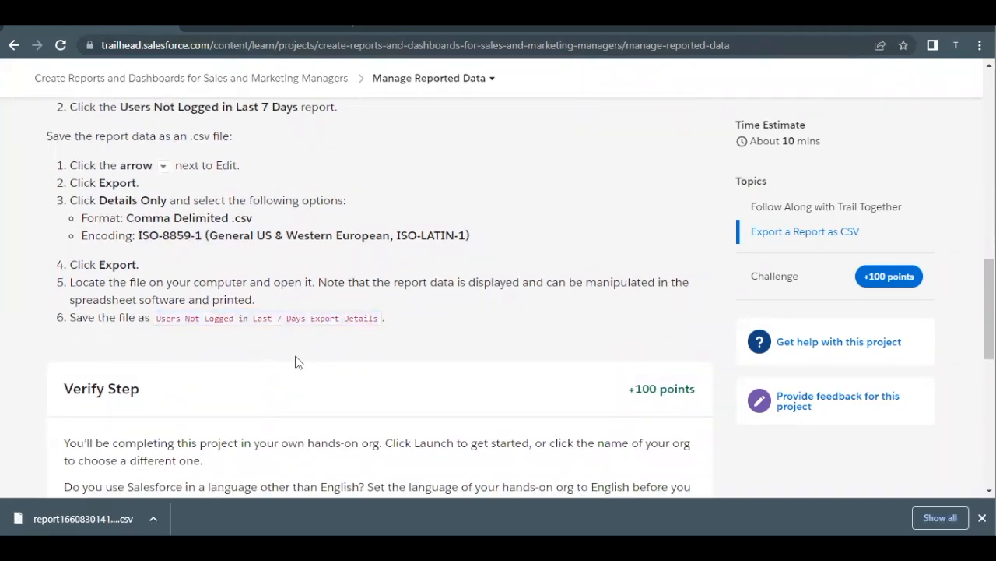
- Verify the step to earn +100 points, bringing the project to 85% complete
scroll("down", 3)
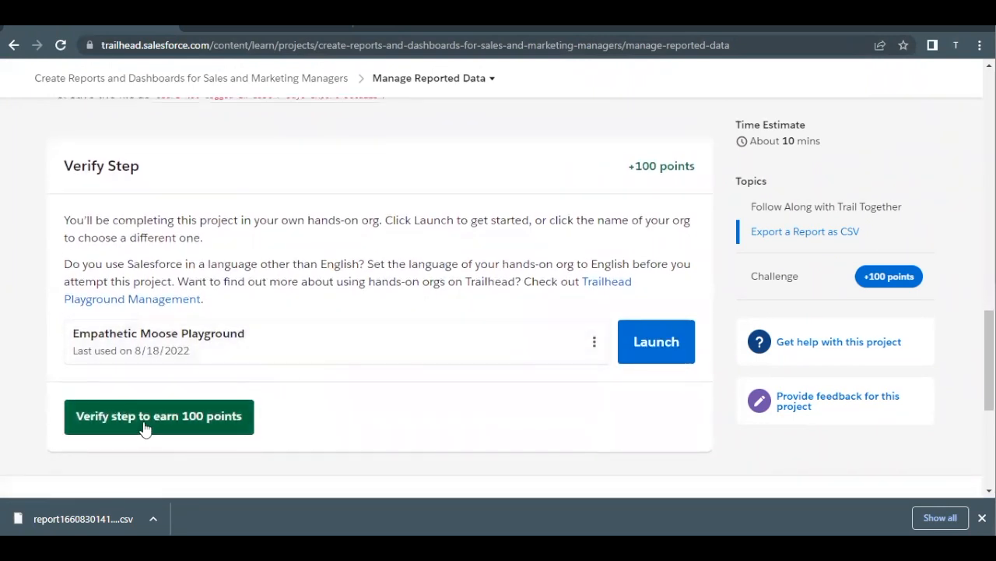
left_click(159, 415)
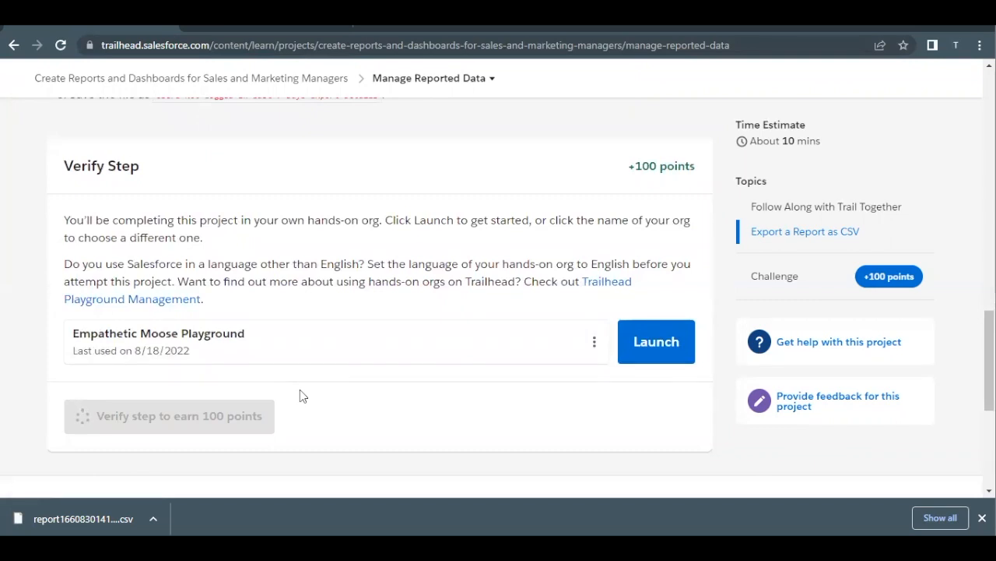
left_click(168, 415)
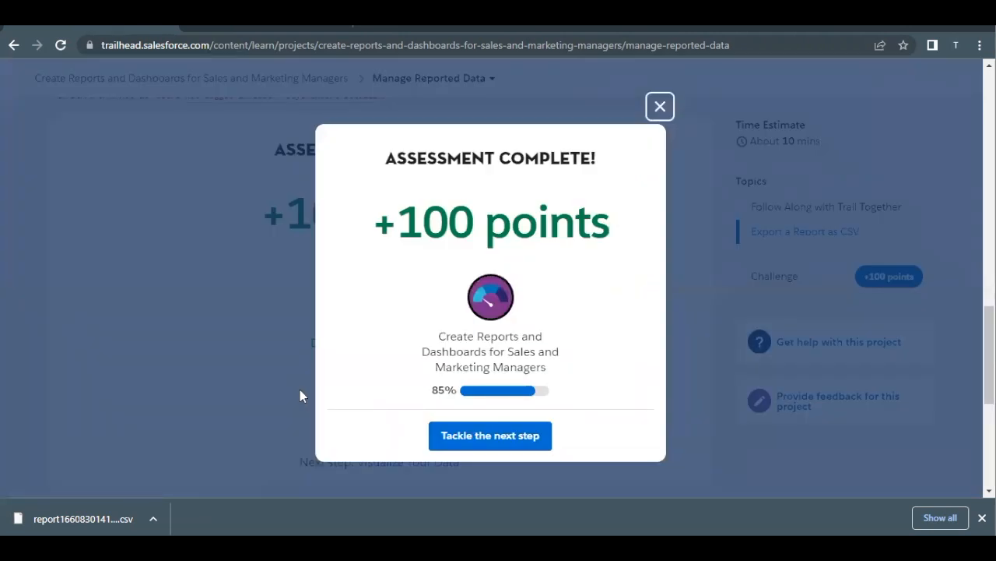
mouse_move(816, 448)
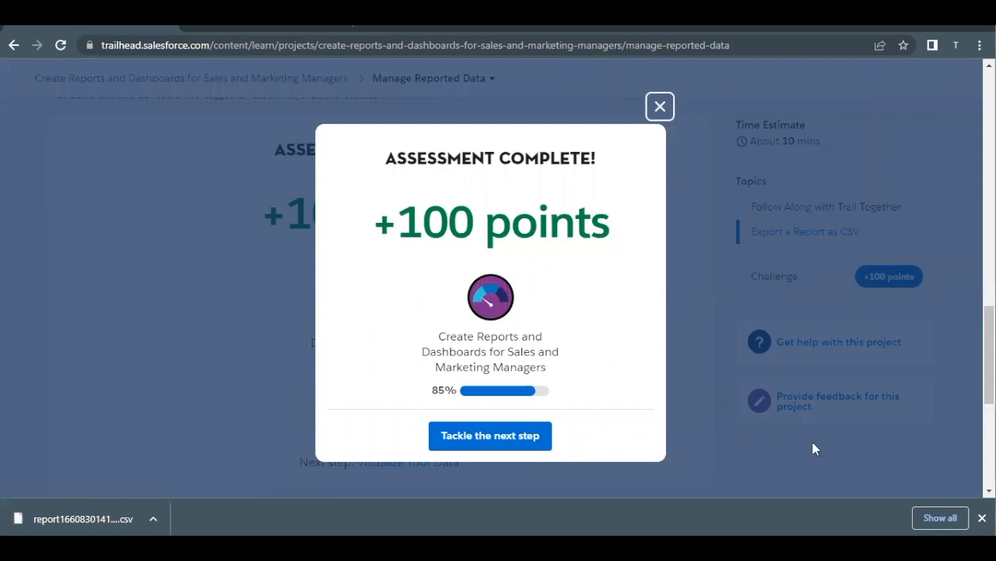